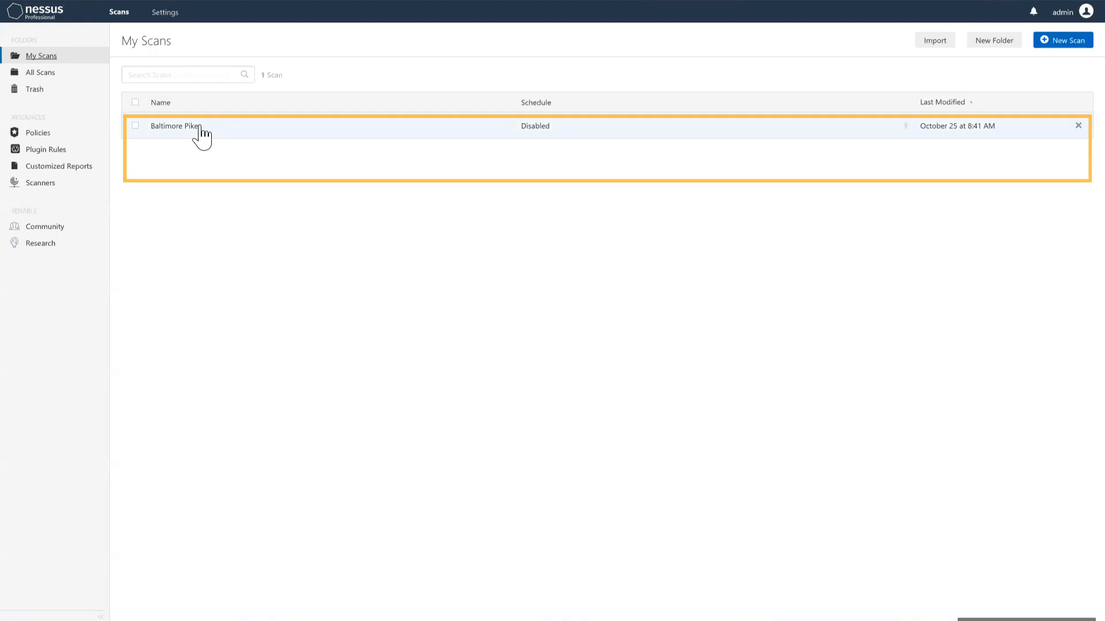
Open the 'Baltimore Pike' scan from My Scans to view its host results
click(174, 125)
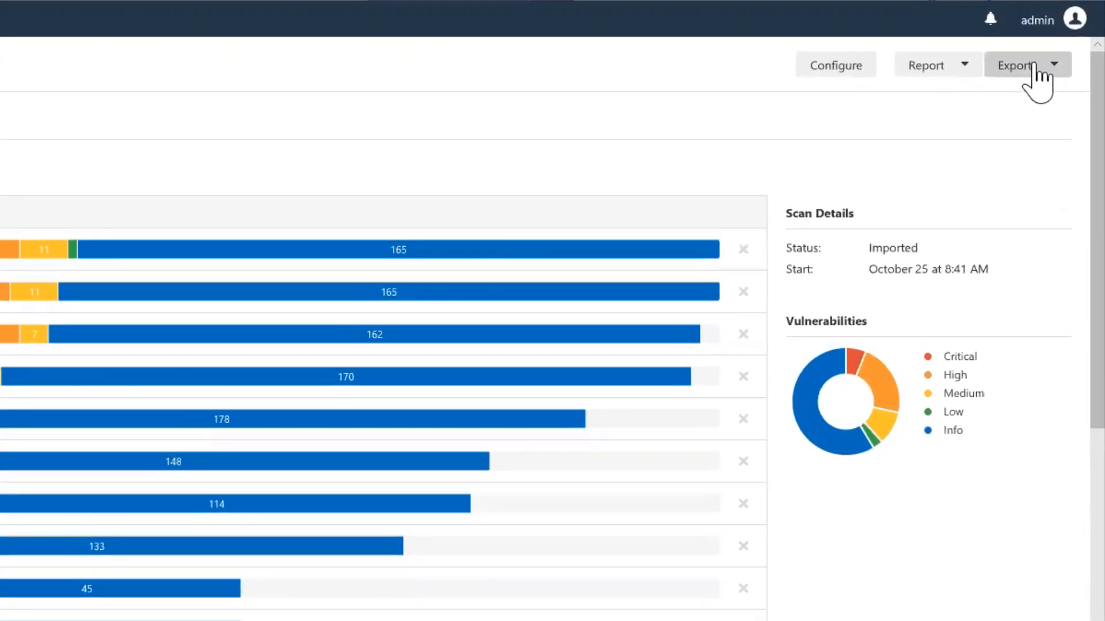
Export the Baltimore Pike scan in Nessus format from the Export menu
click(1052, 64)
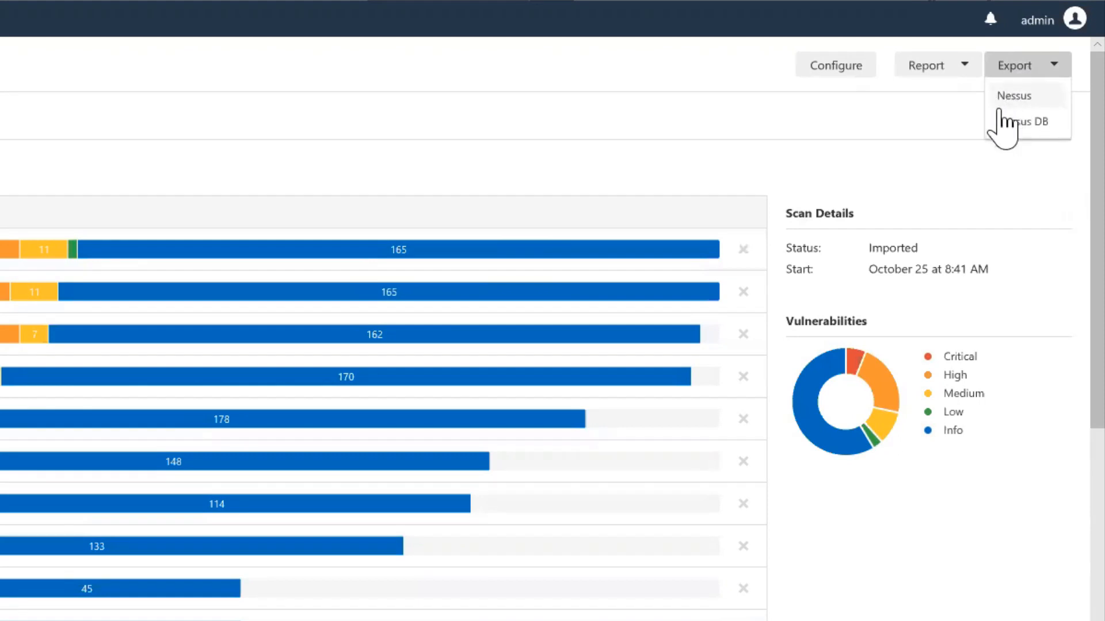
mouse_move(1008, 109)
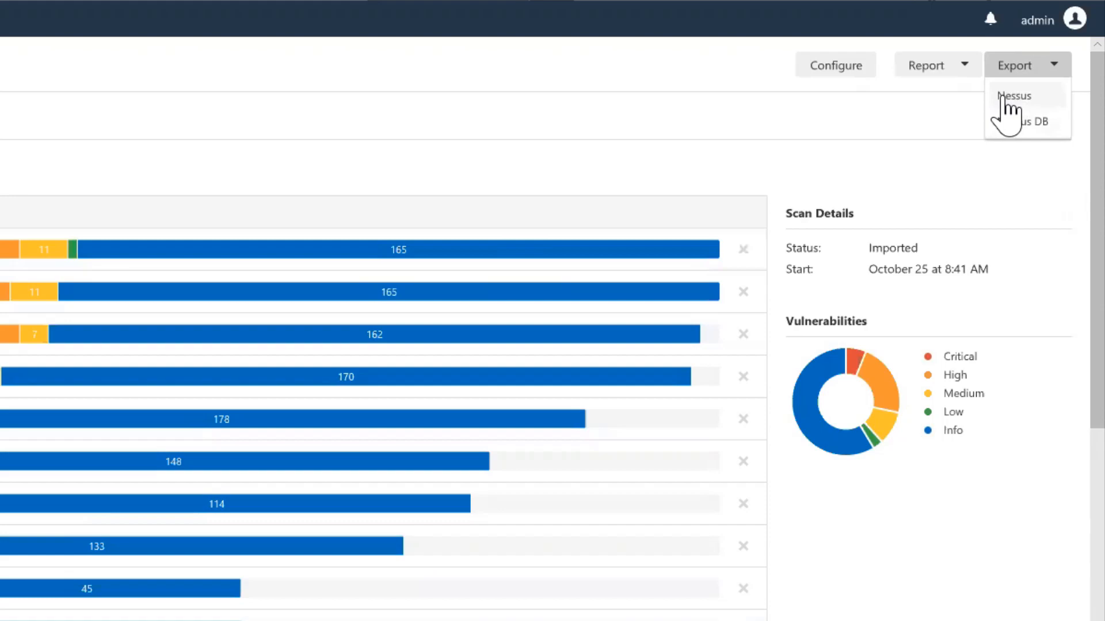
click(1014, 97)
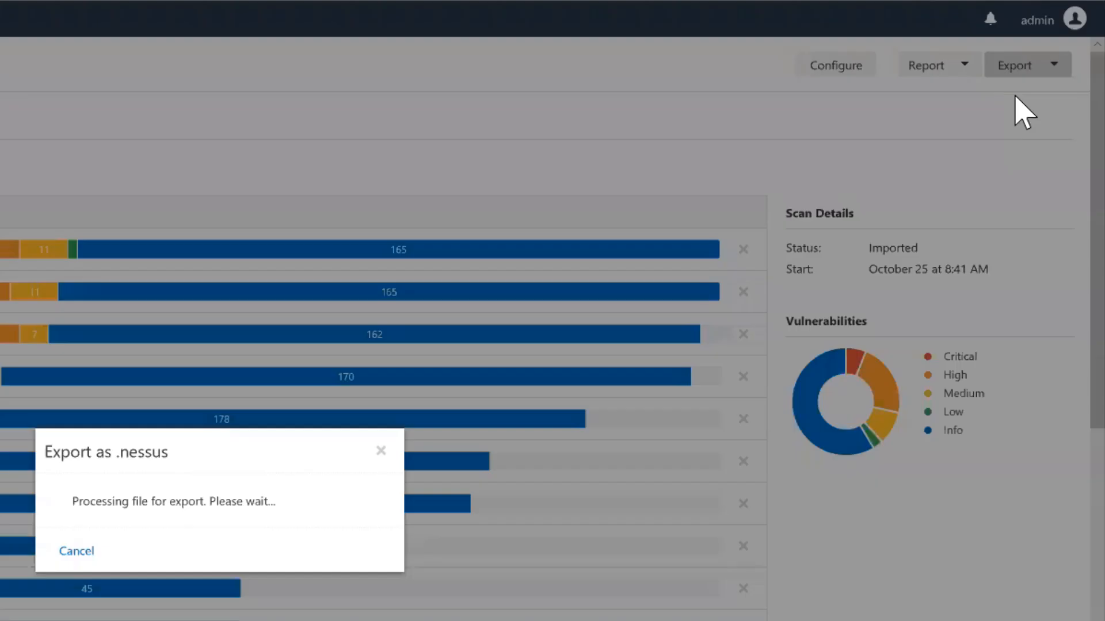